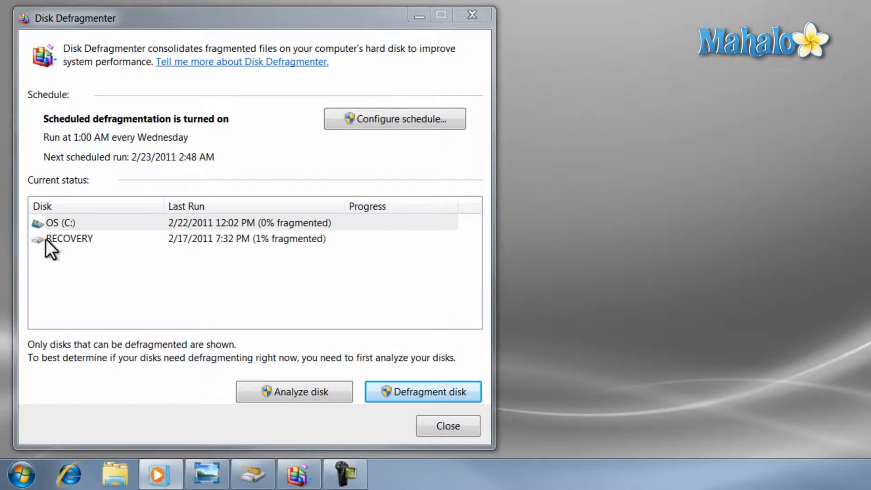
mouse_move(299, 78)
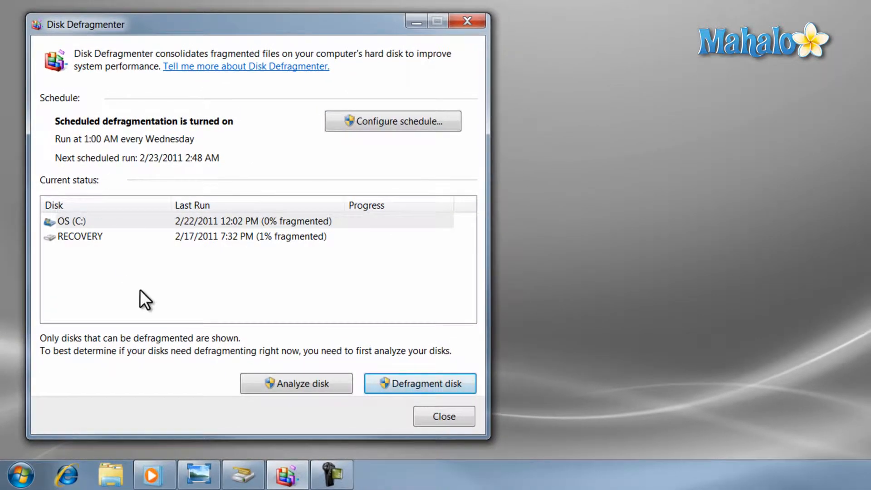
mouse_move(106, 404)
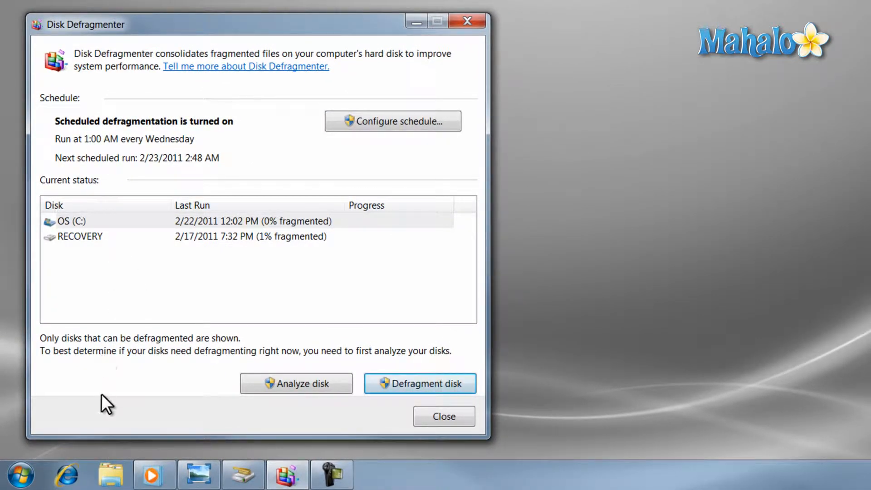
mouse_move(155, 474)
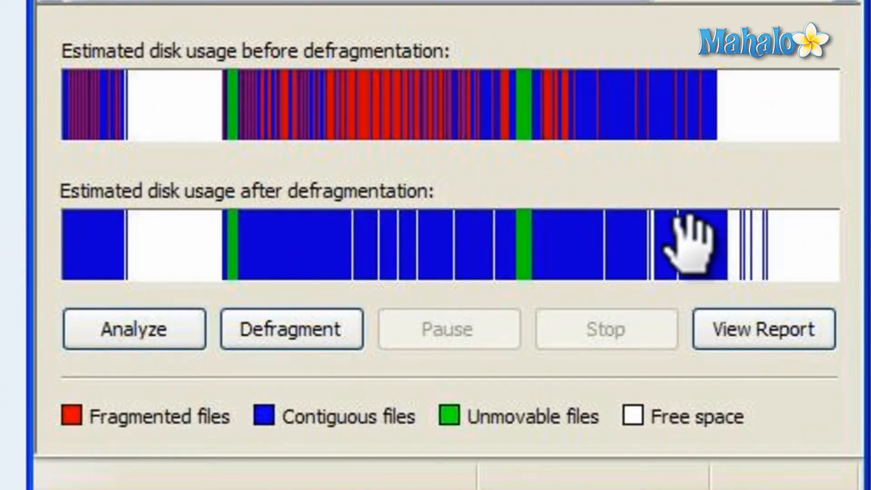
mouse_move(189, 100)
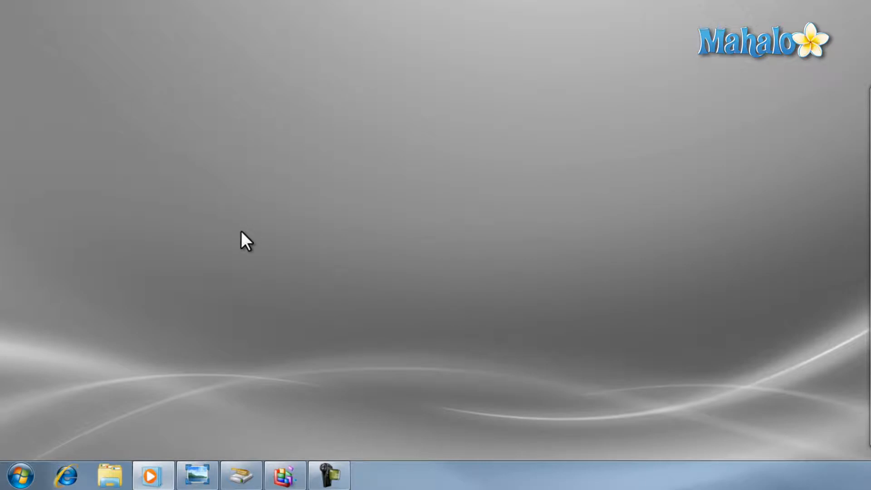
Open Disk Cleanup for drive OS (C:) from Computer via its Properties
click(21, 474)
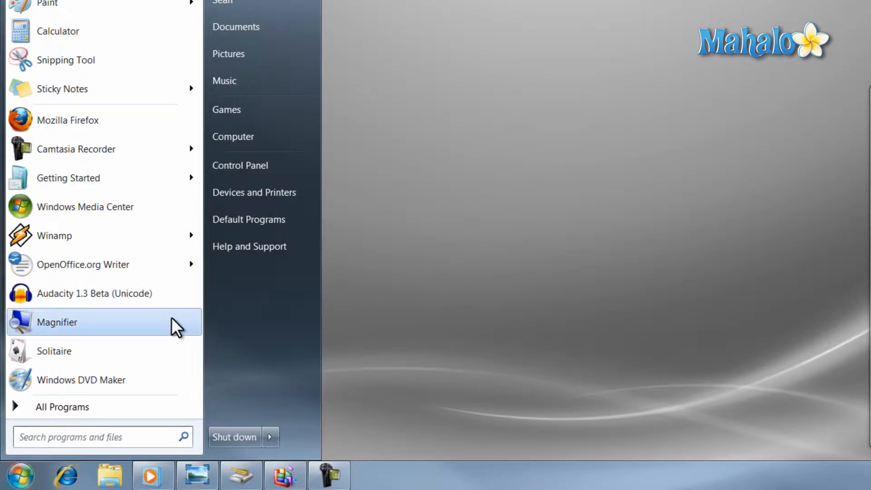
click(232, 136)
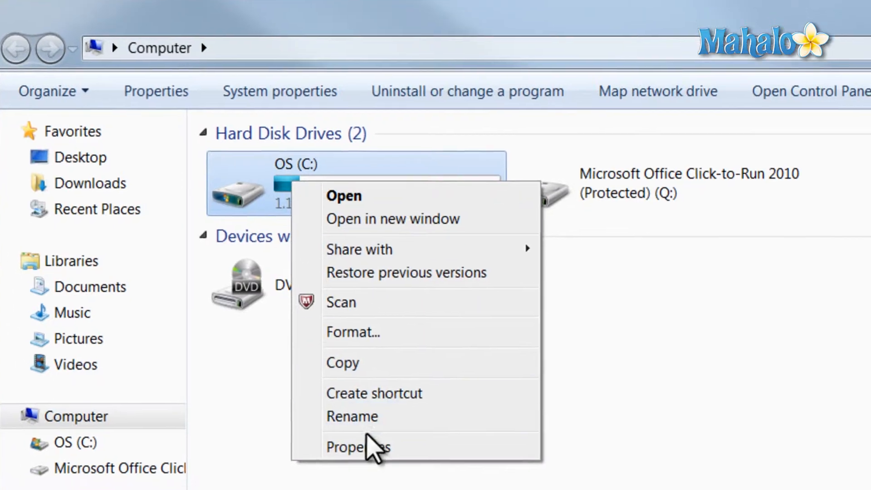
click(358, 446)
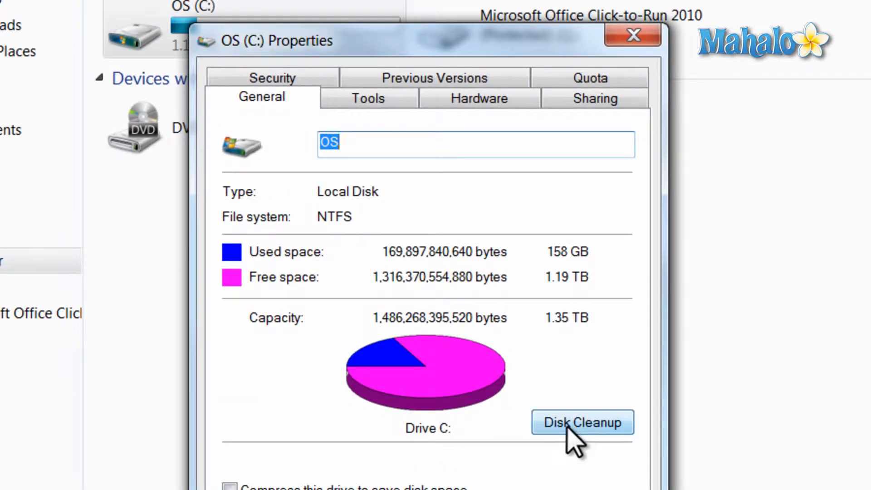
click(581, 422)
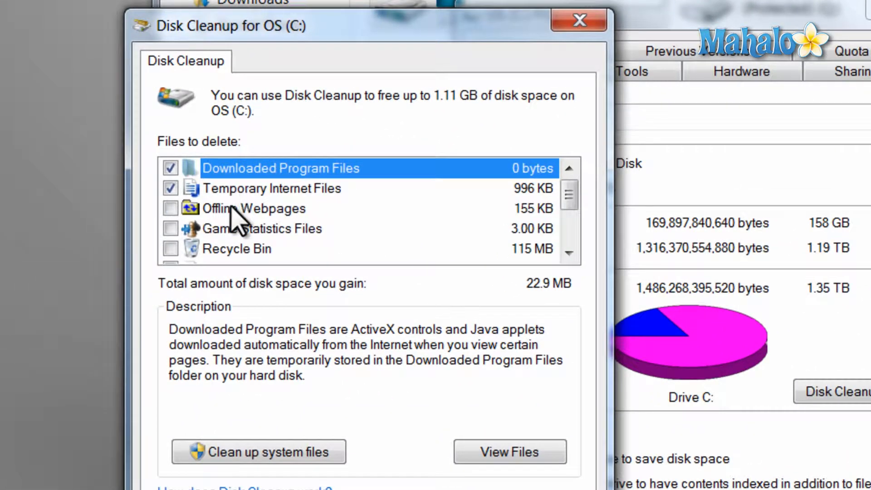
Keep downloaded program files, temporary internet files and thumbnails checked, and delete them
click(237, 248)
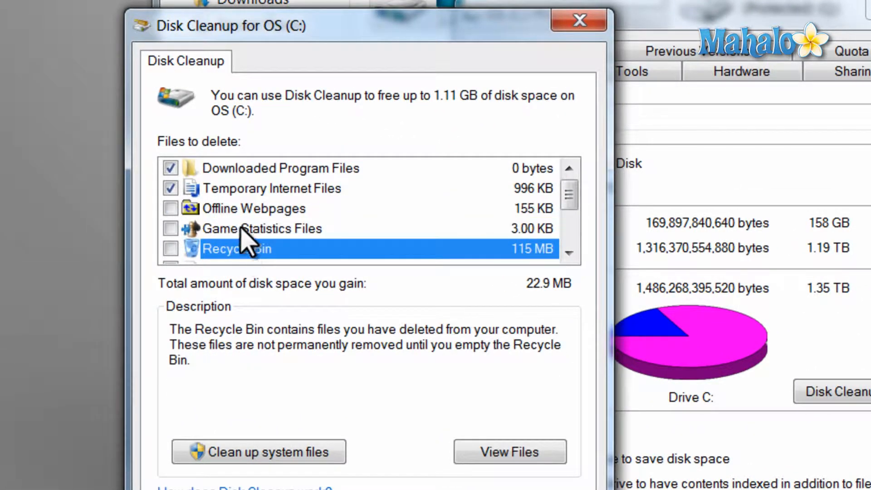
click(253, 208)
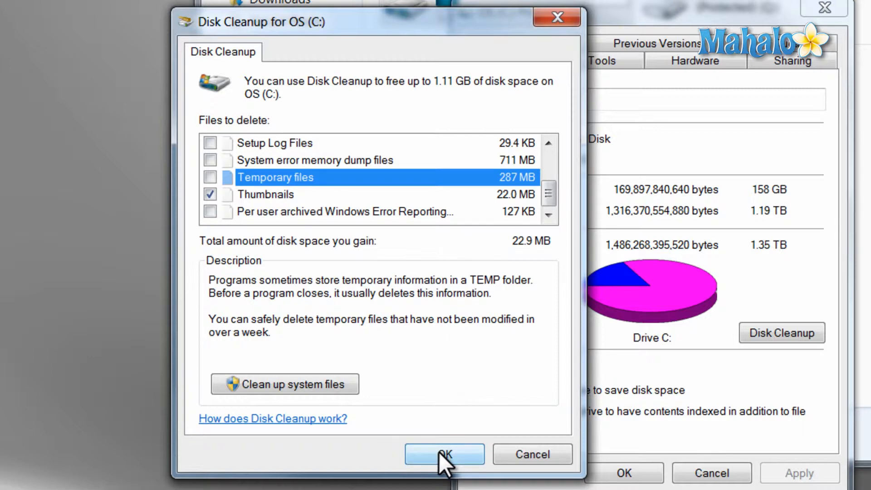
scroll(up, 3)
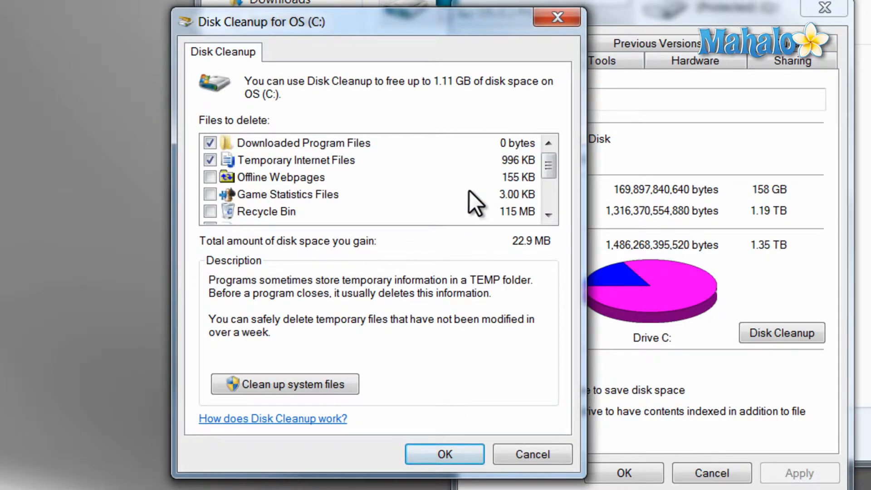
click(443, 454)
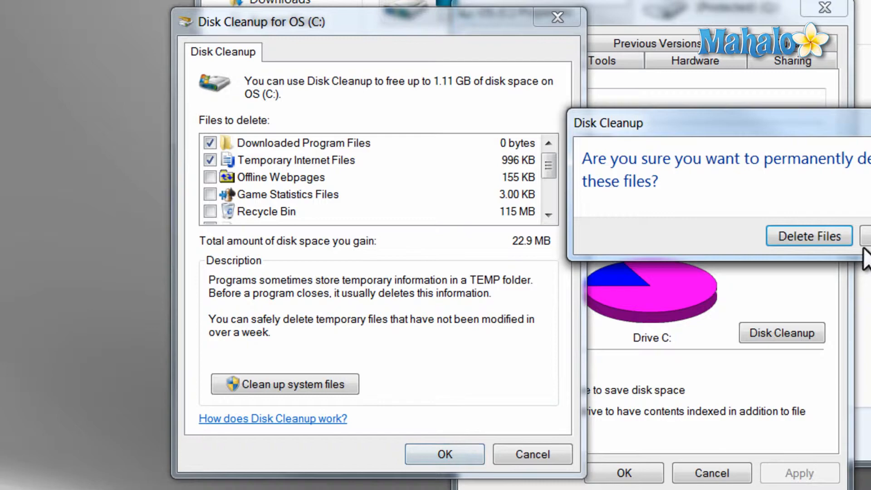
click(809, 236)
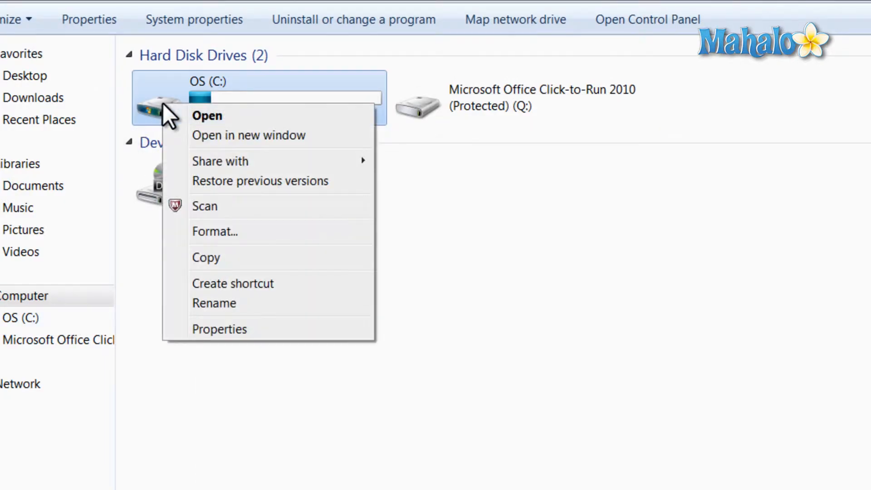
Launch Disk Defragmenter from the Tools tab of drive C's Properties
click(219, 329)
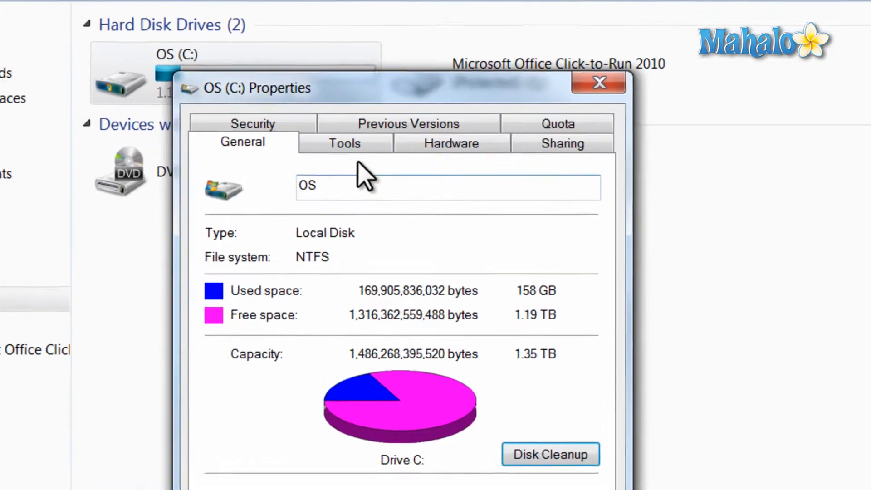
click(344, 144)
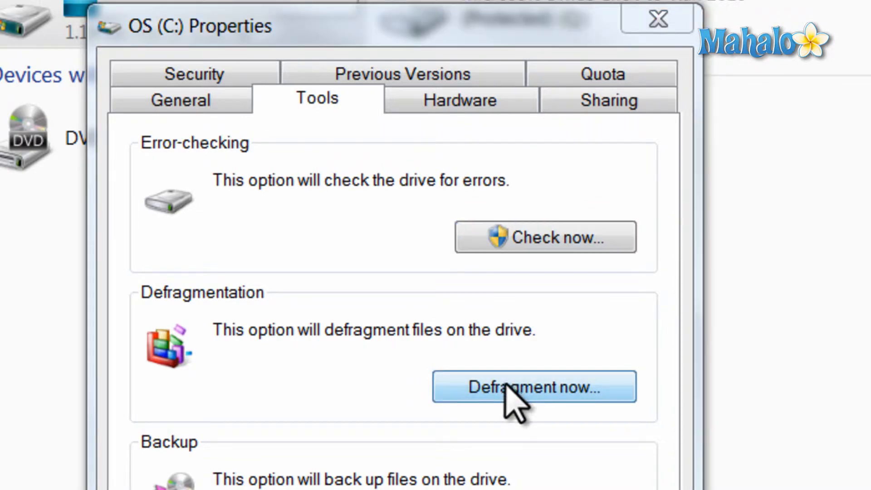
click(532, 386)
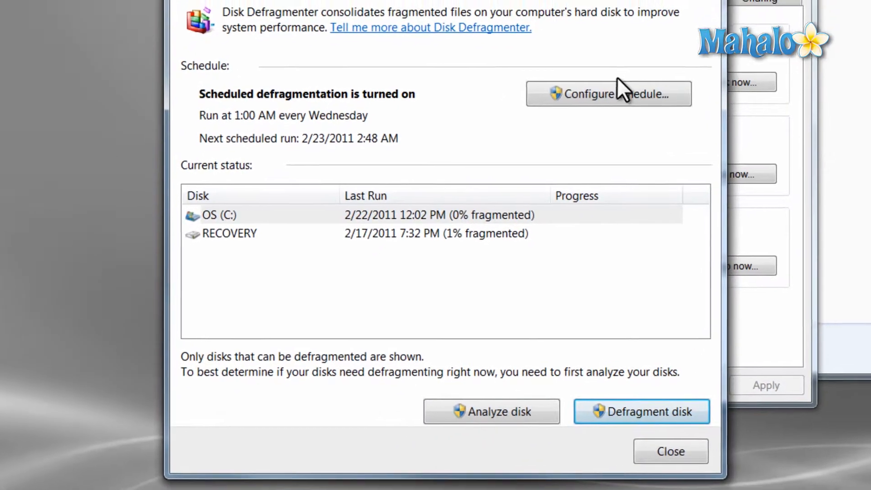
click(608, 93)
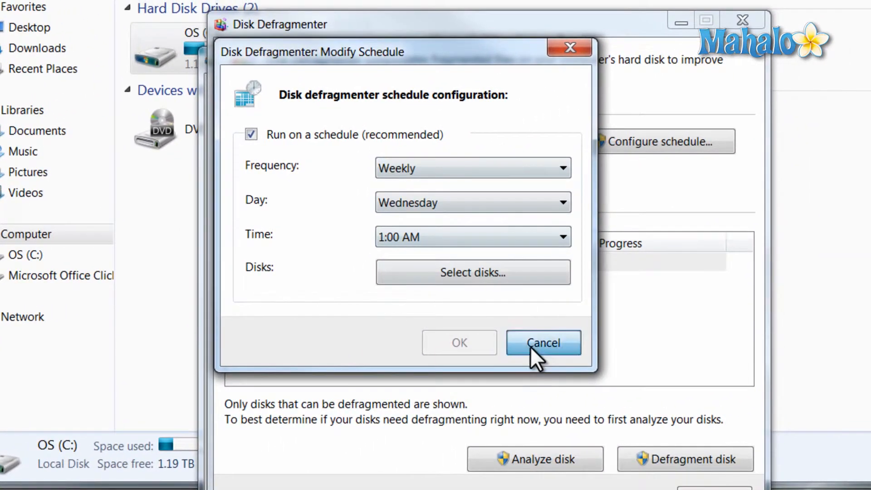
click(542, 343)
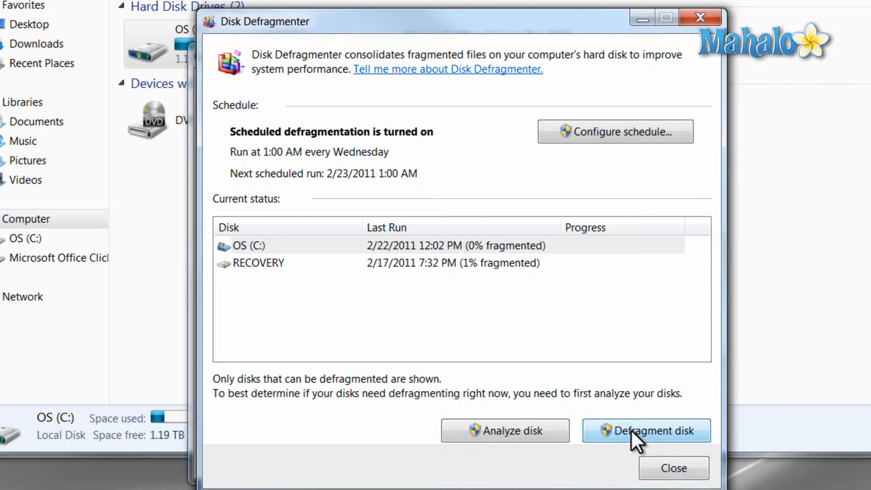
mouse_move(527, 286)
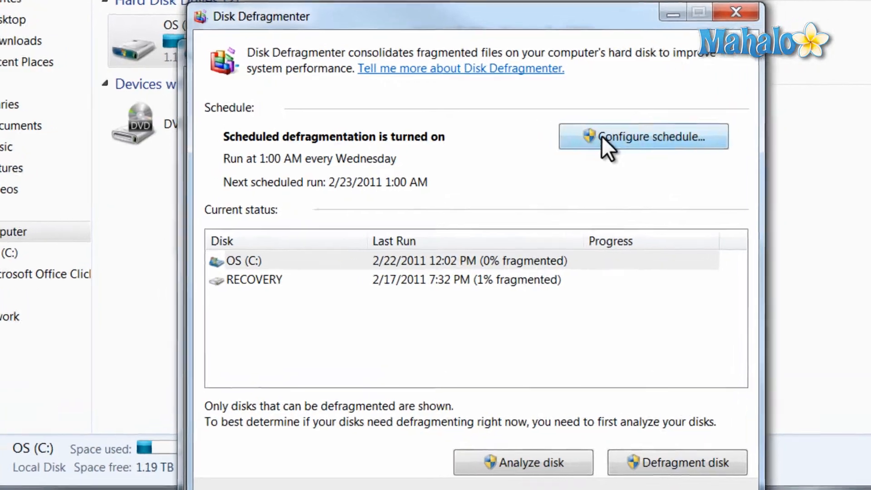
Review the defragmentation schedule, keep it weekly, and cancel without changes
click(642, 136)
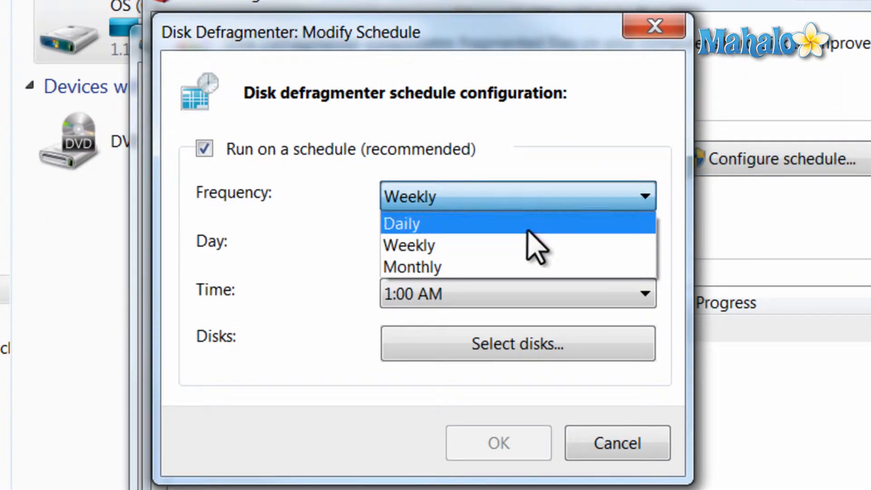
click(408, 245)
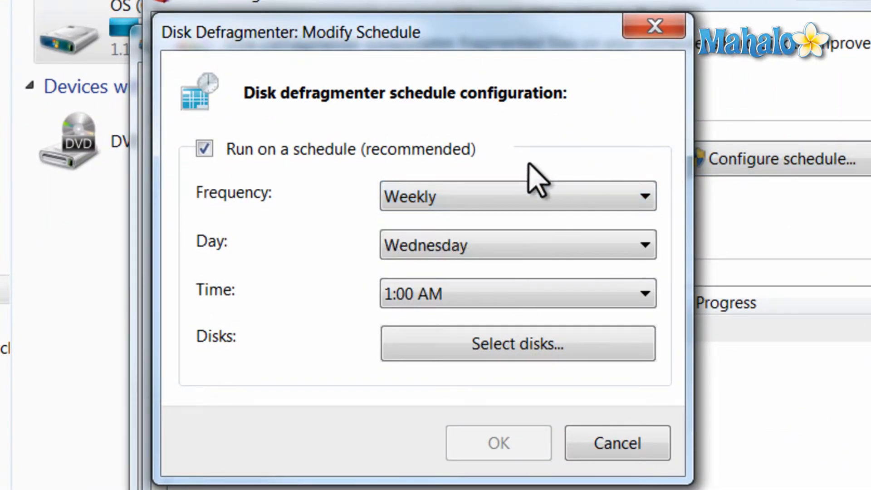
mouse_move(517, 233)
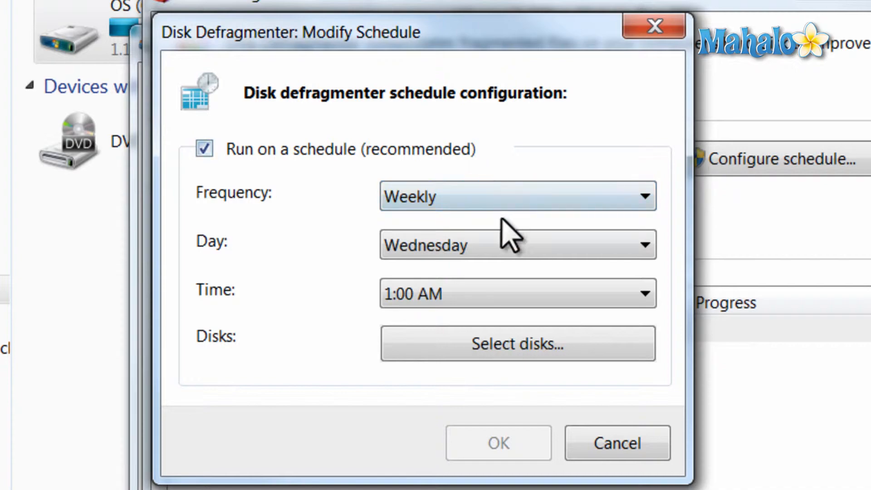
click(516, 343)
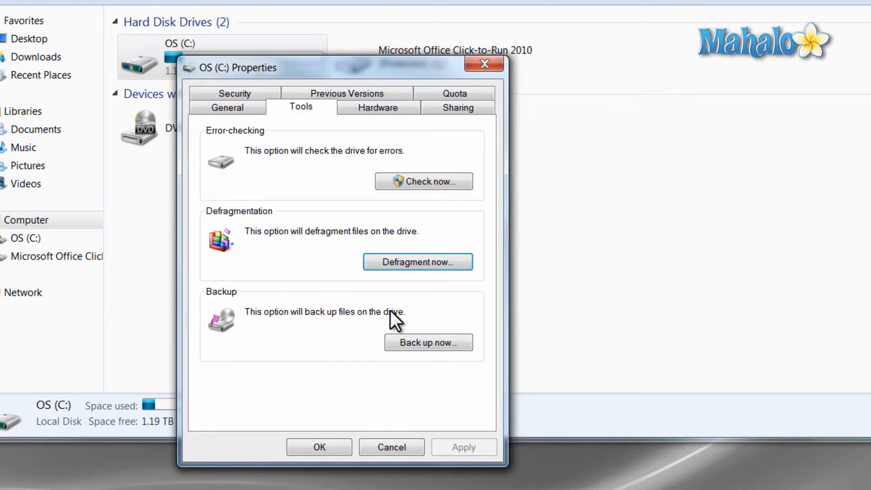
mouse_move(356, 300)
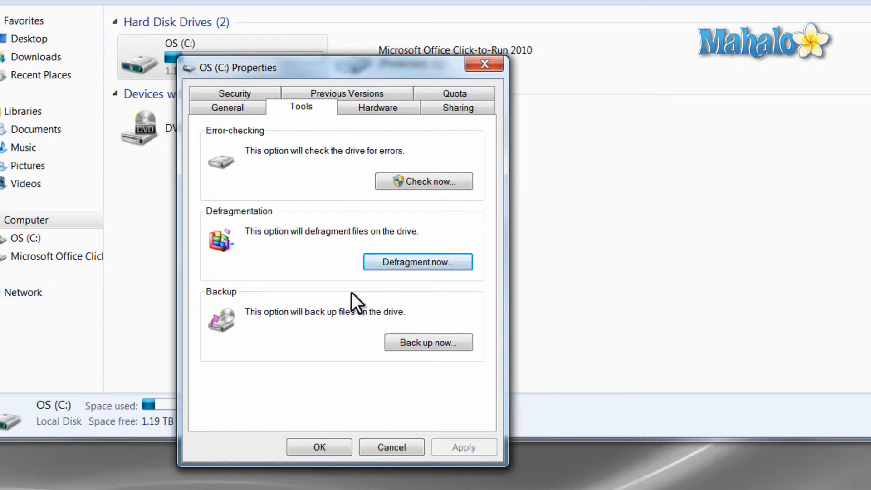